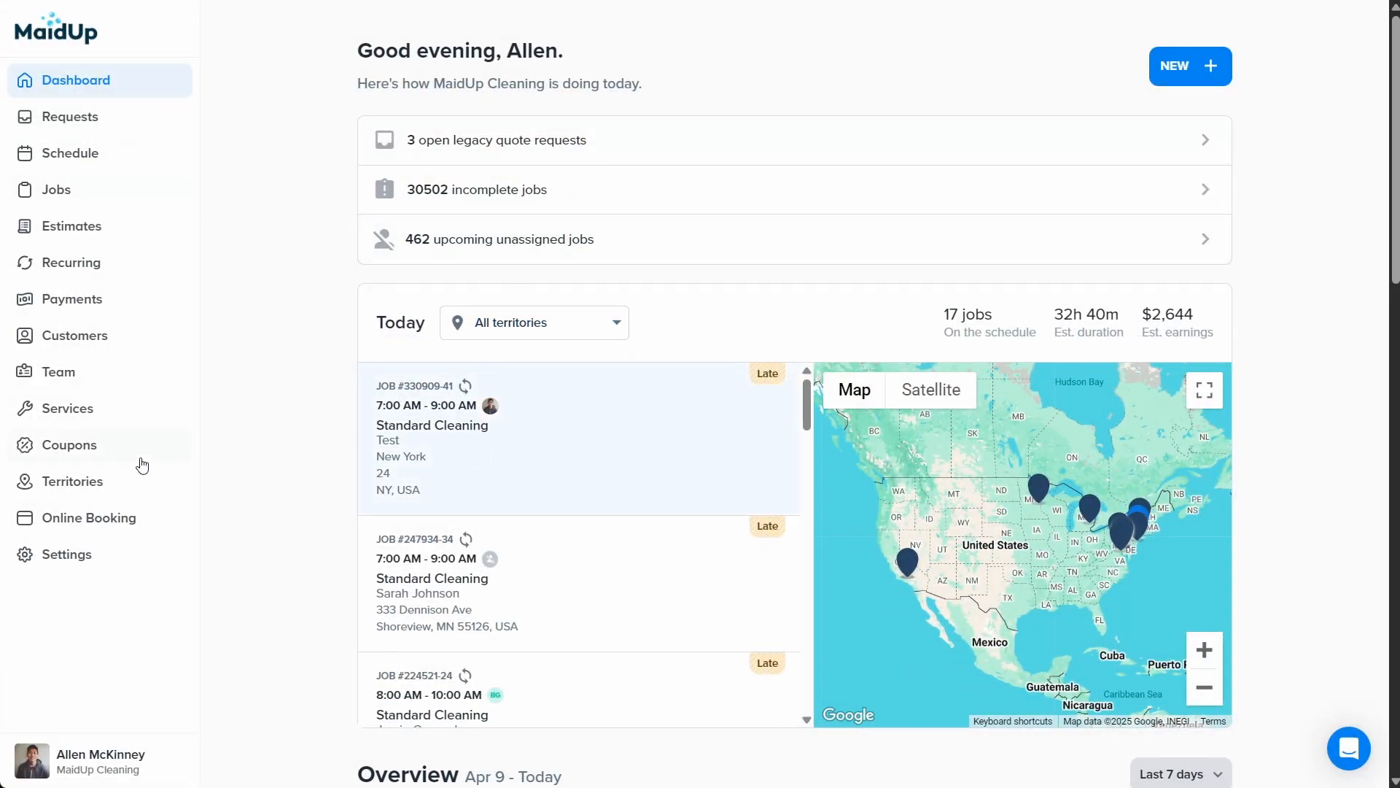
Go to the Services page from the left sidebar to start a new service
left_click(67, 409)
type("H")
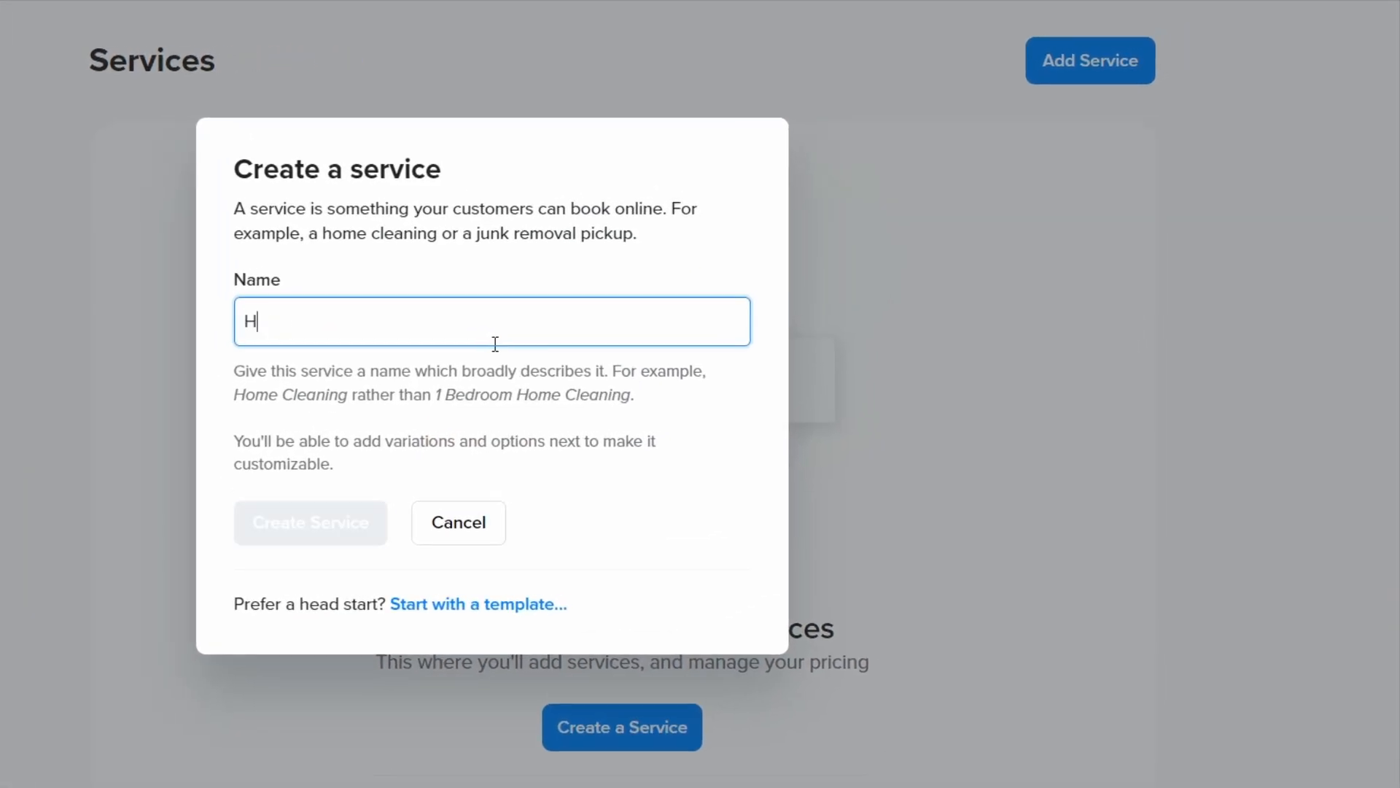
Name the service 'Home Cleaning' and create it
type("ome Cleaning")
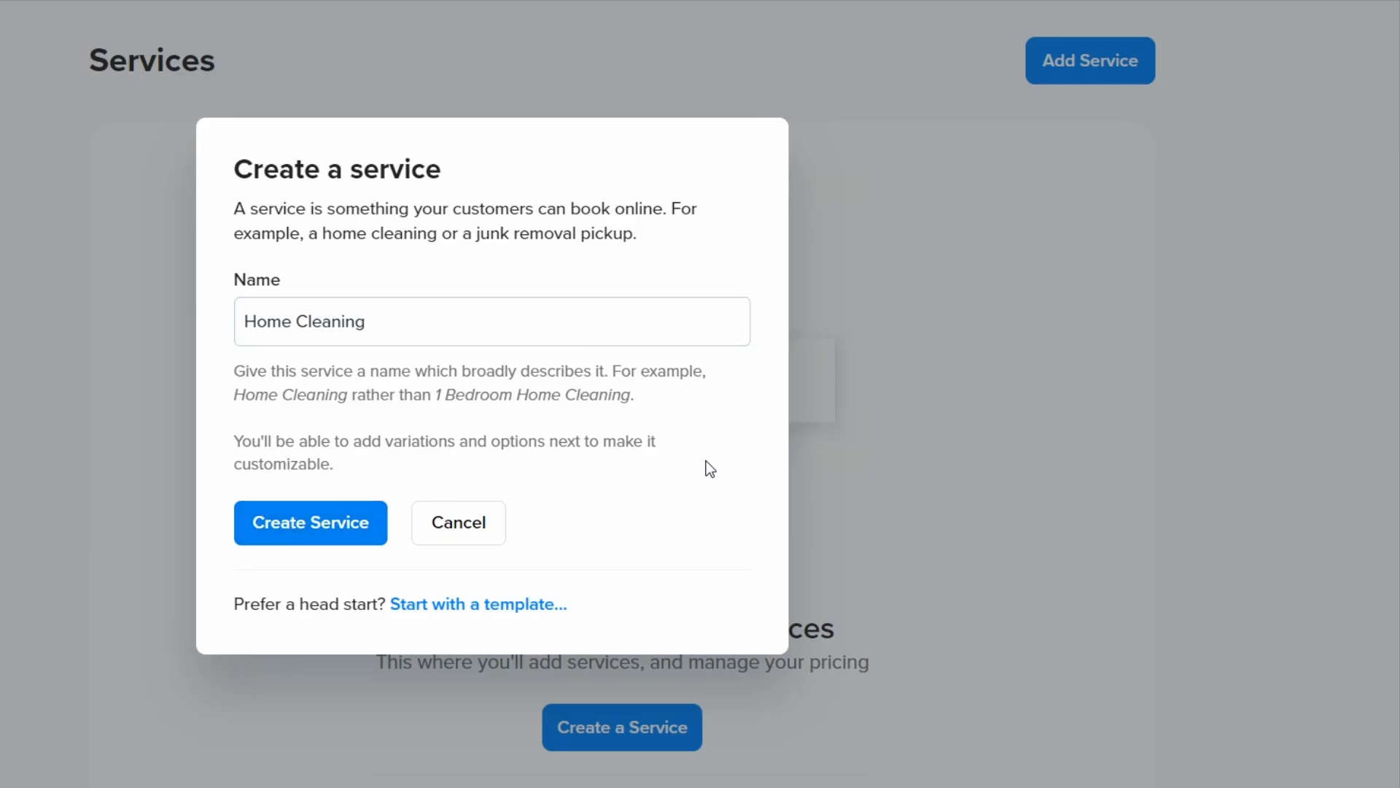
left_click(310, 523)
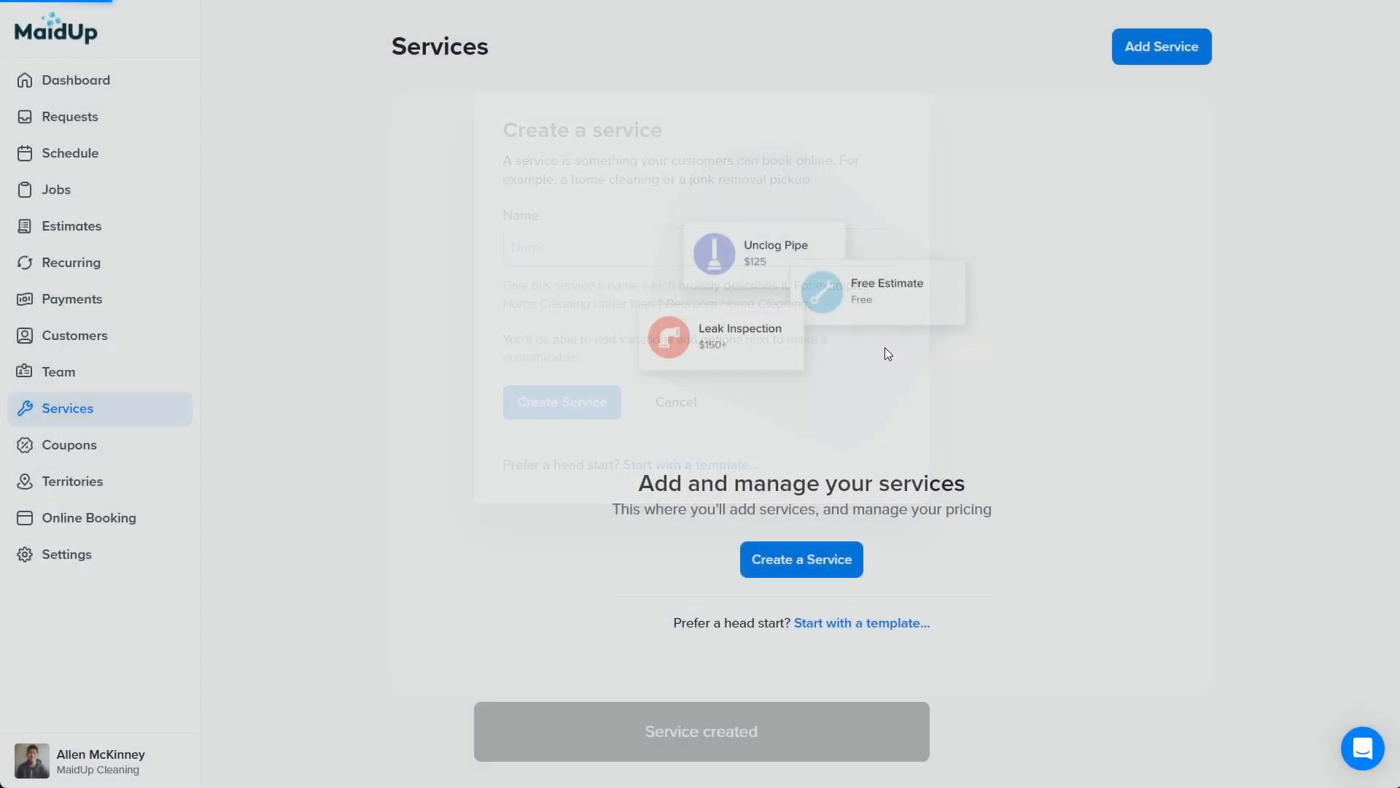